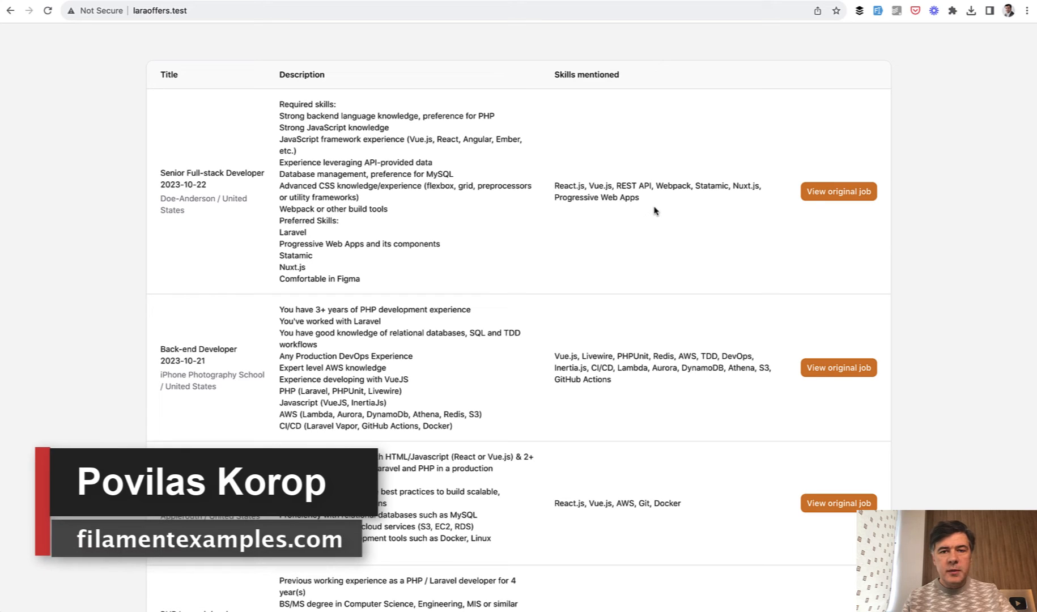
mouse_move(685, 91)
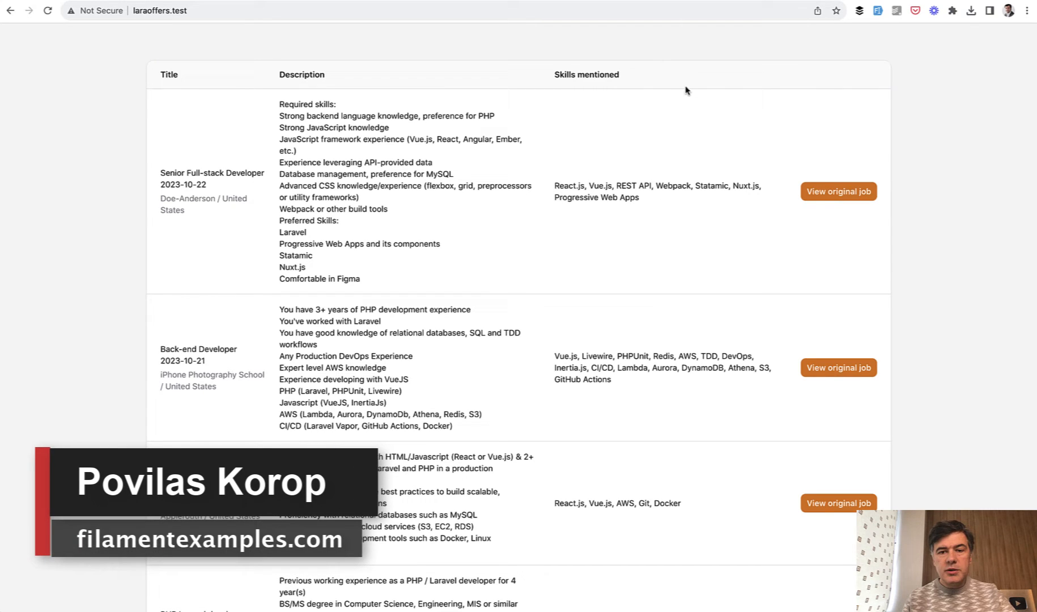
mouse_move(577, 231)
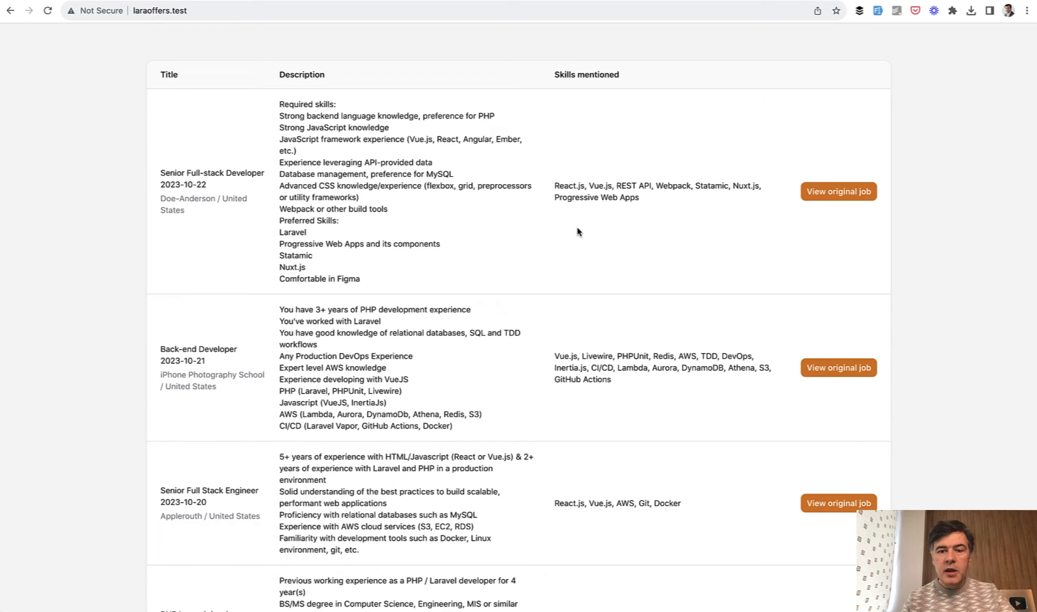
mouse_move(586, 230)
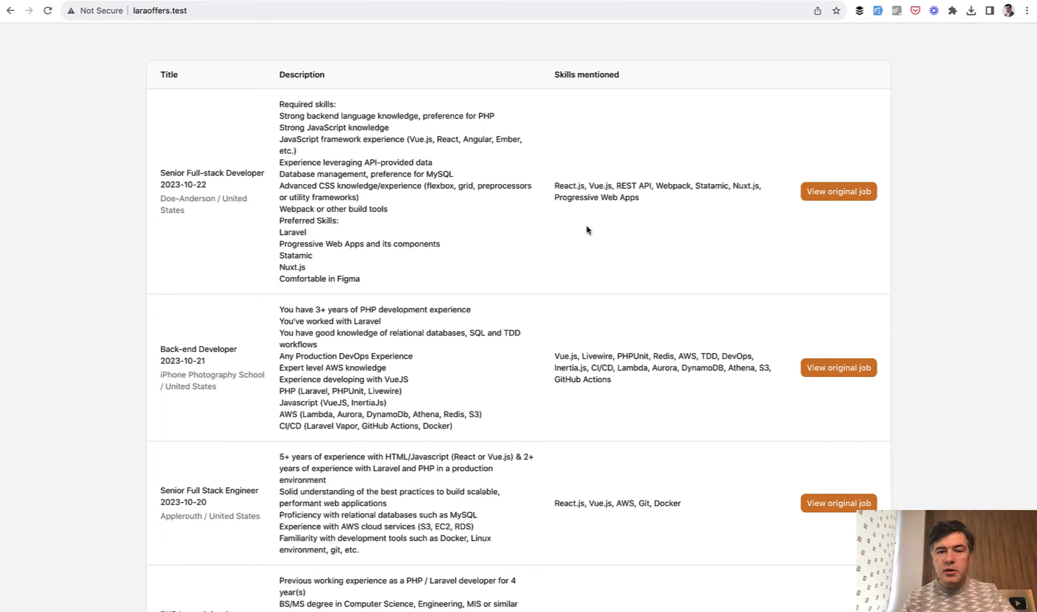
mouse_move(573, 162)
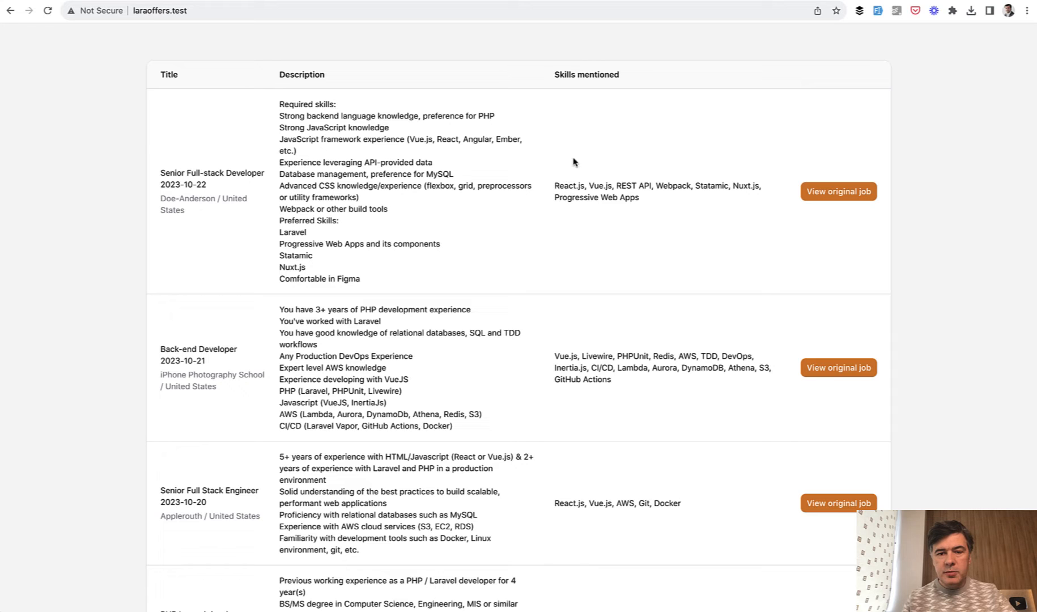
mouse_move(583, 184)
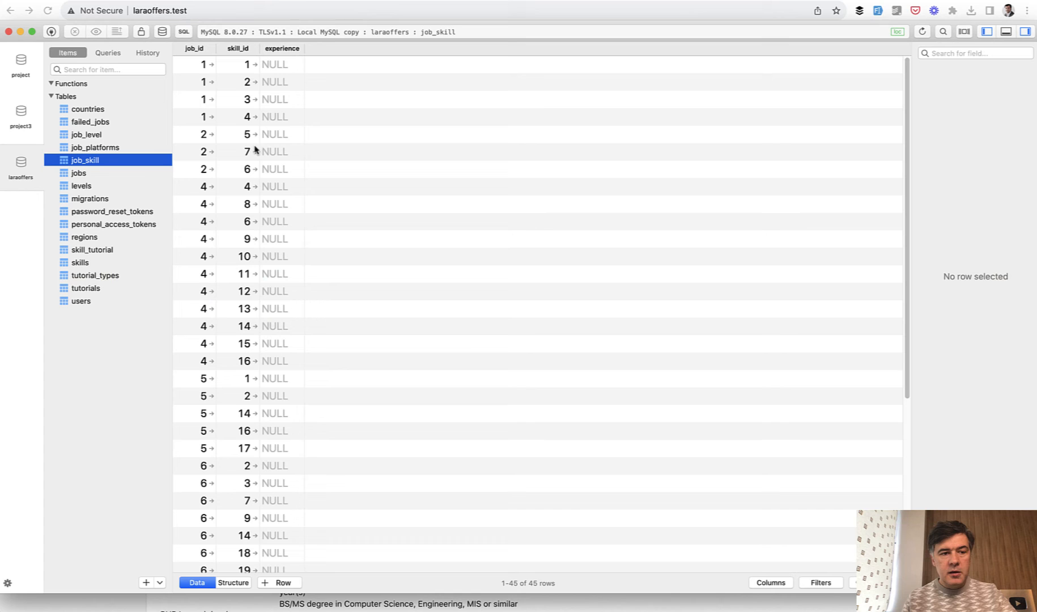
mouse_move(204, 239)
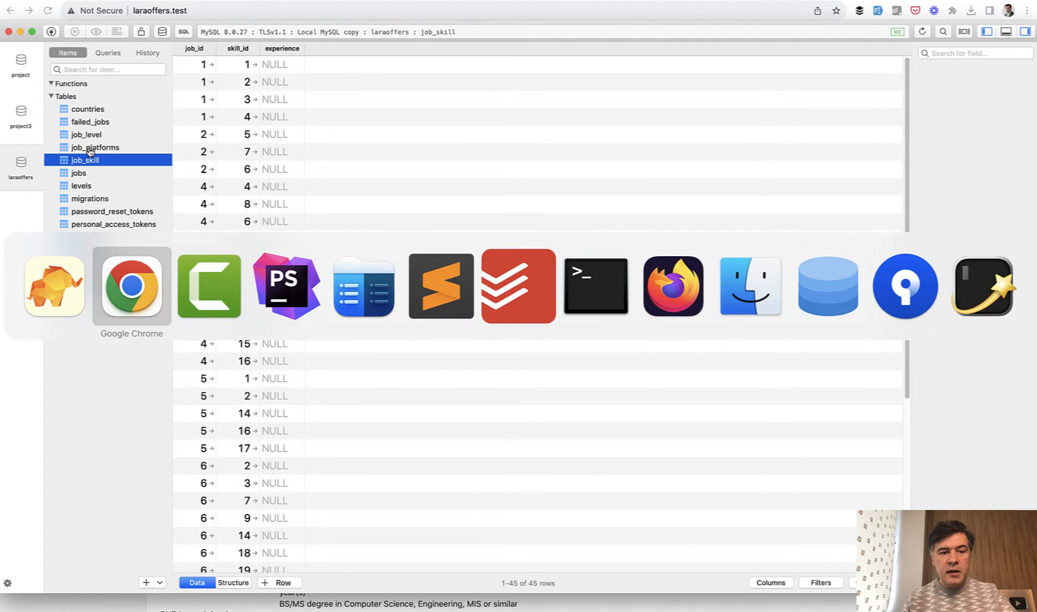
Step: Add ->badge() to the TextColumn::make('skills.name') chain in Jobs.php
left_click(285, 285)
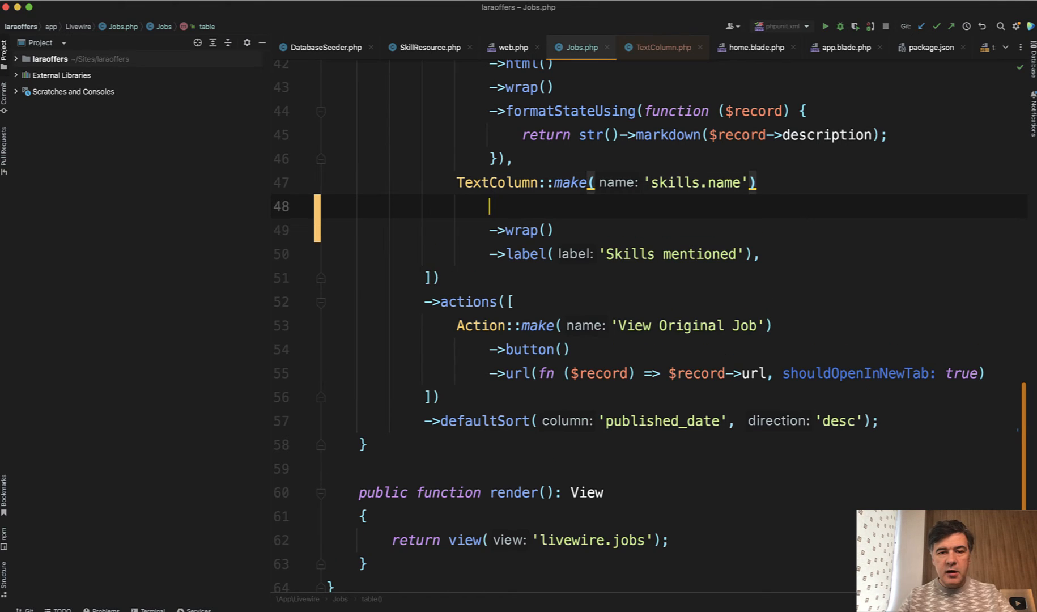
type("->badge(")
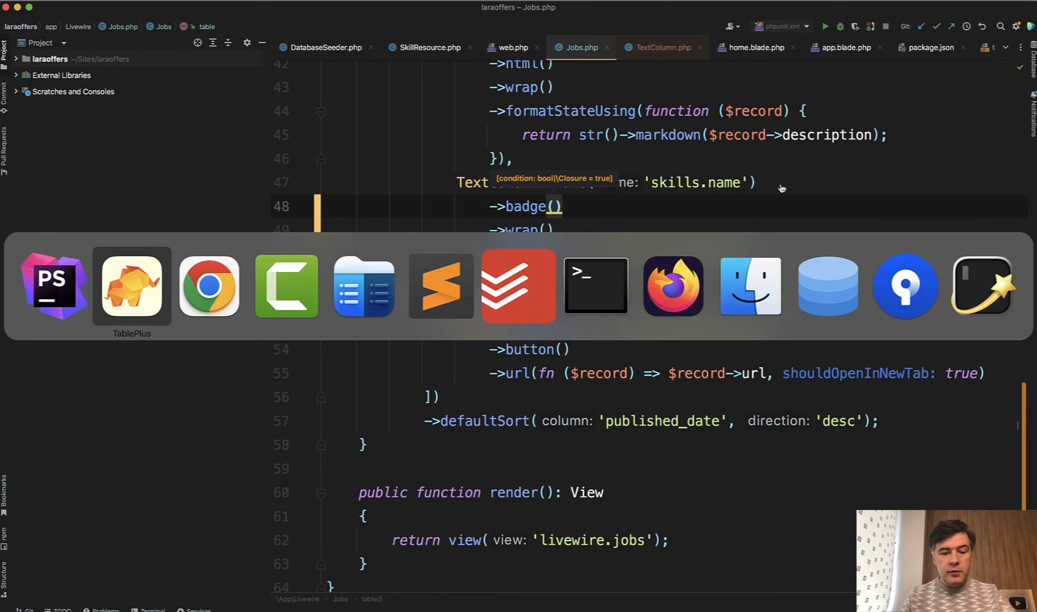
Step: View the skill badges in Chrome, then start a bulleted-list edit in Jobs.php
left_click(208, 286)
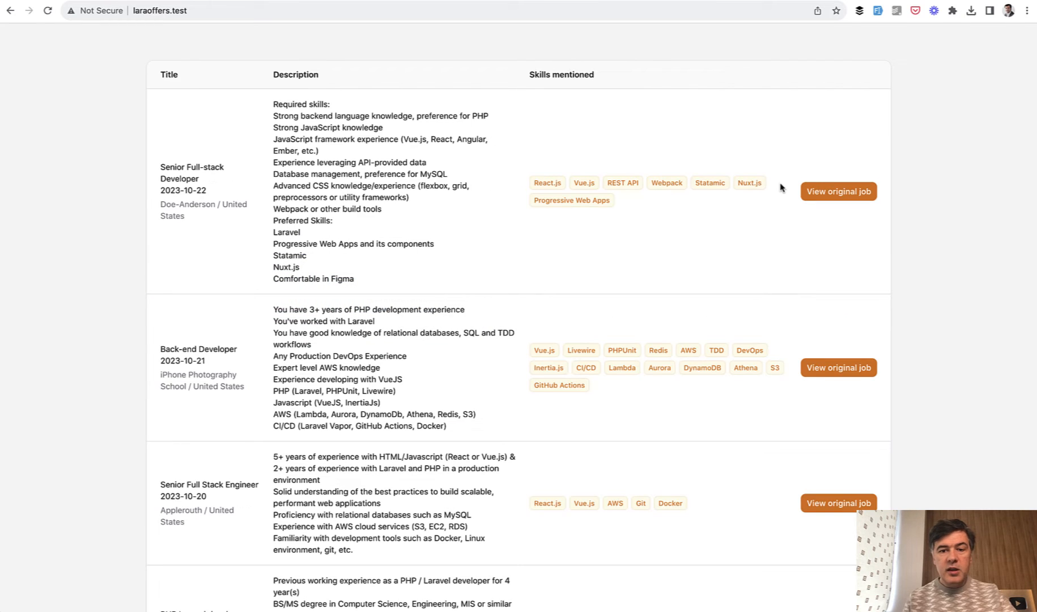
mouse_move(642, 266)
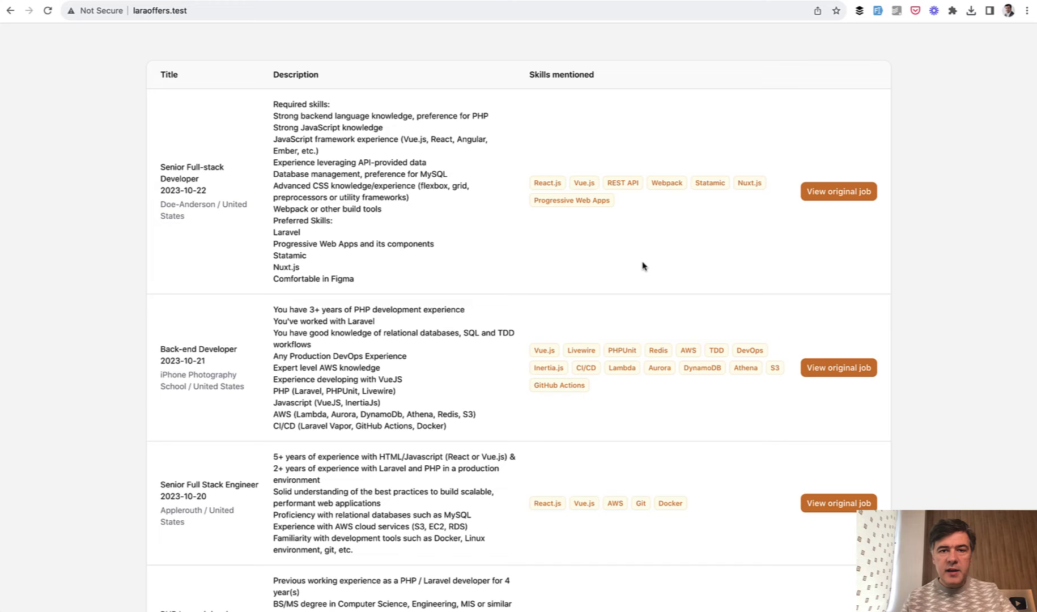
mouse_move(593, 251)
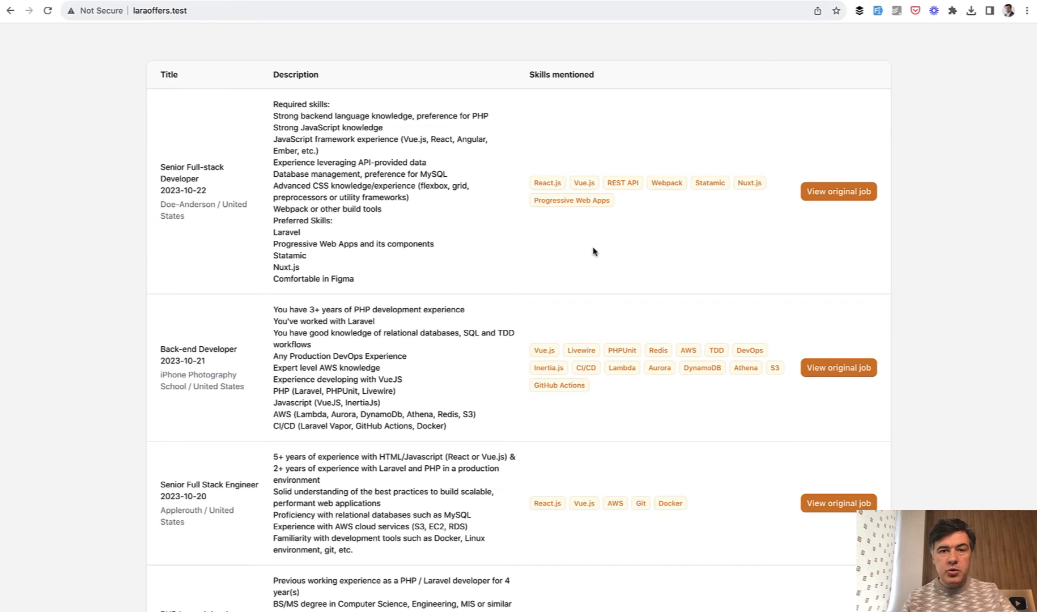
mouse_move(590, 255)
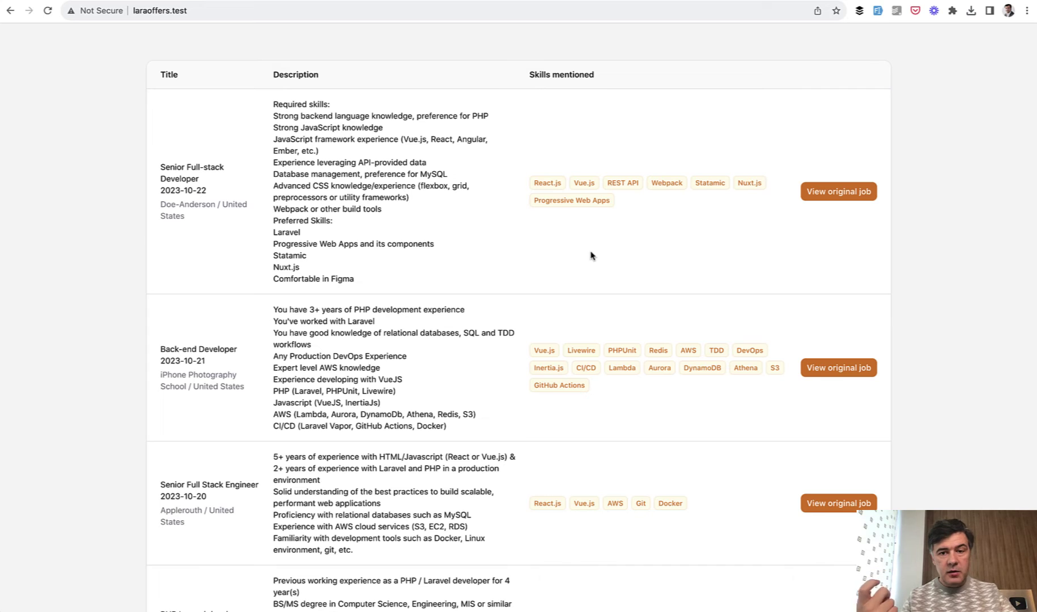
mouse_move(647, 254)
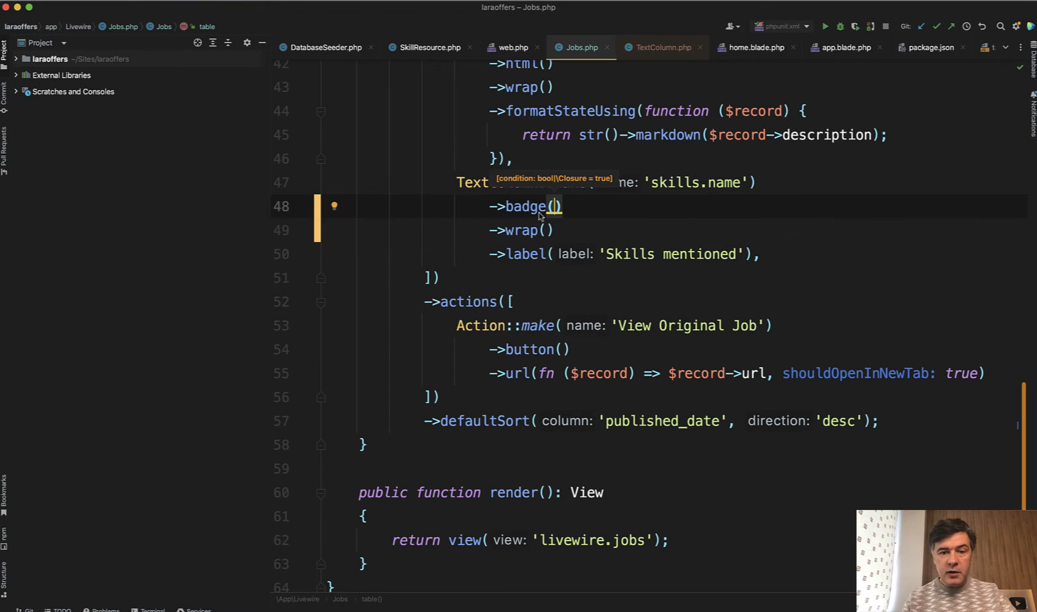
type("bu")
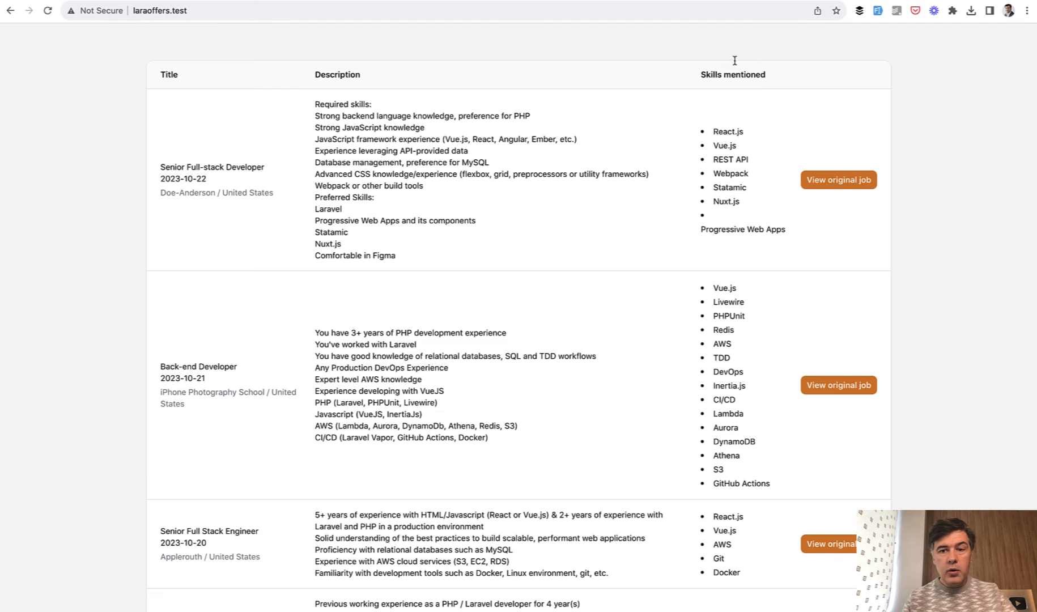
mouse_move(736, 232)
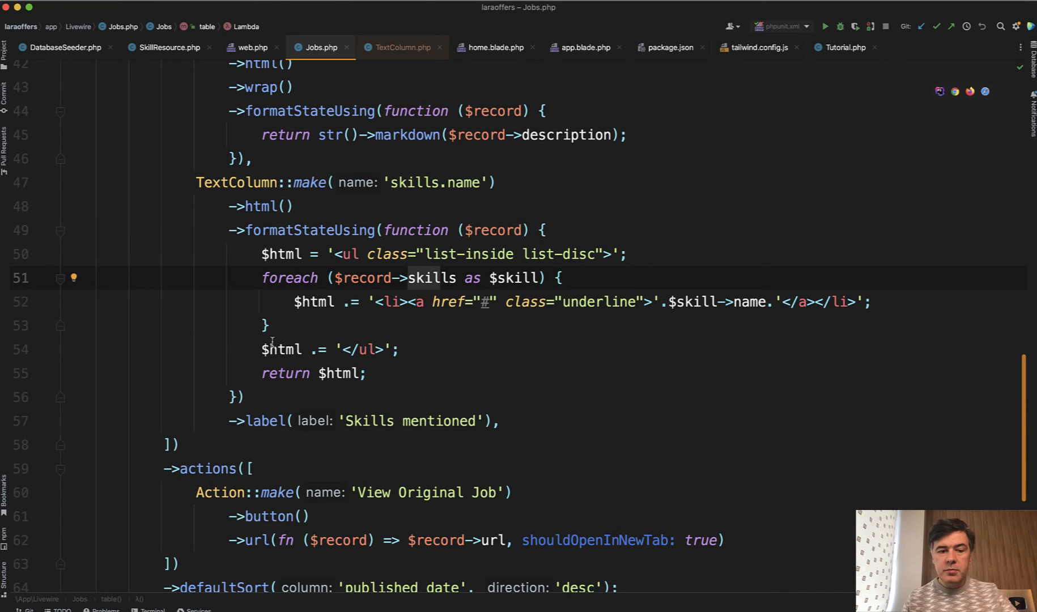
Step: Check in Chrome that skills show as underlined links in a disc-bulleted list
left_click(333, 372)
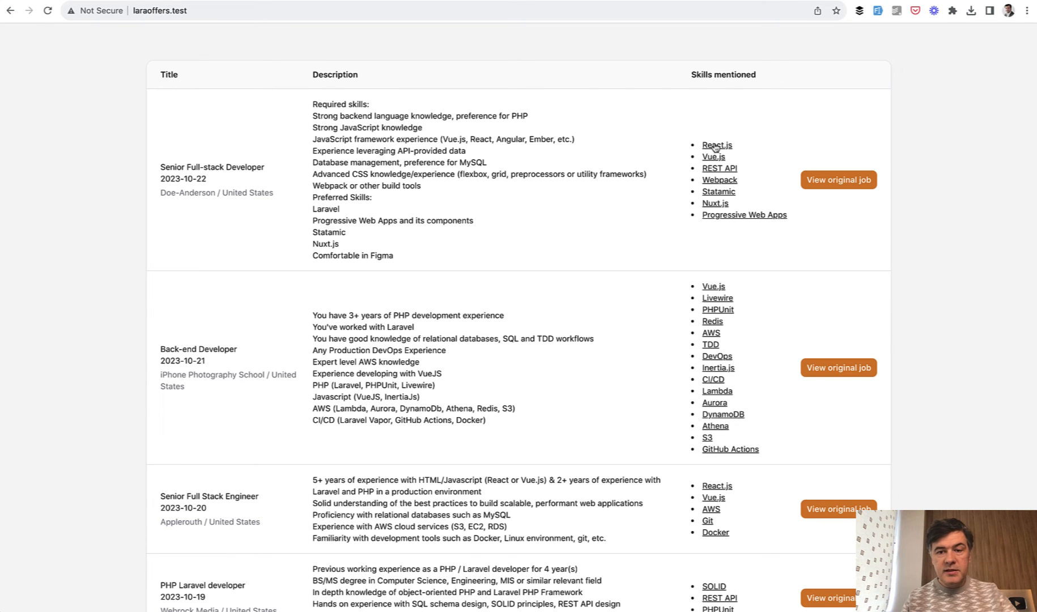
mouse_move(712, 153)
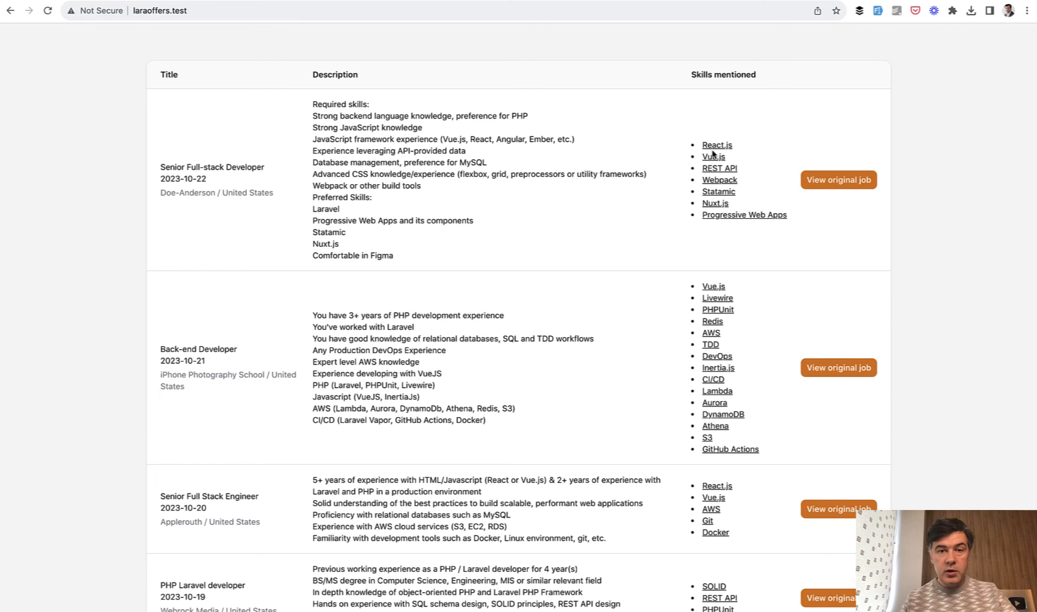